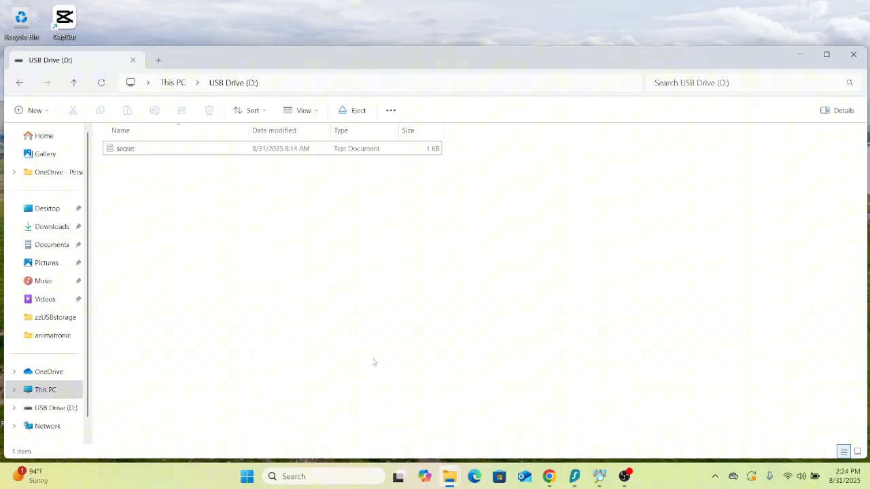
pyautogui.moveTo(343, 344)
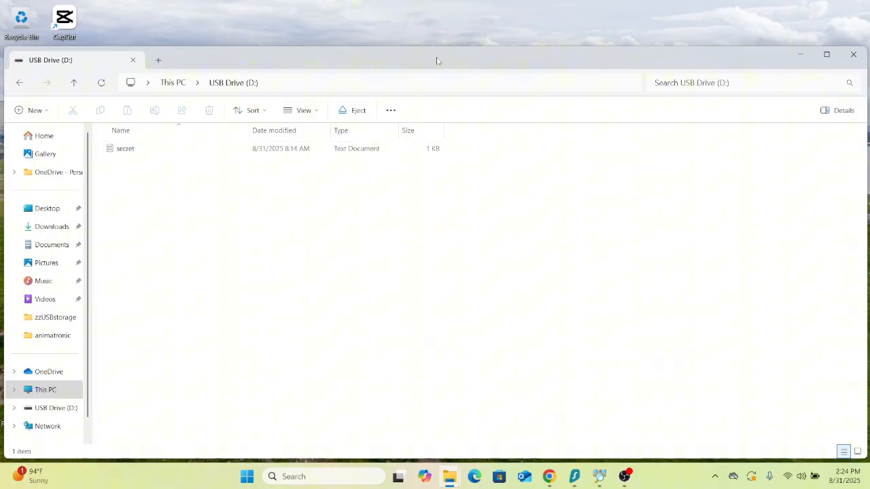
pyautogui.moveTo(430, 57)
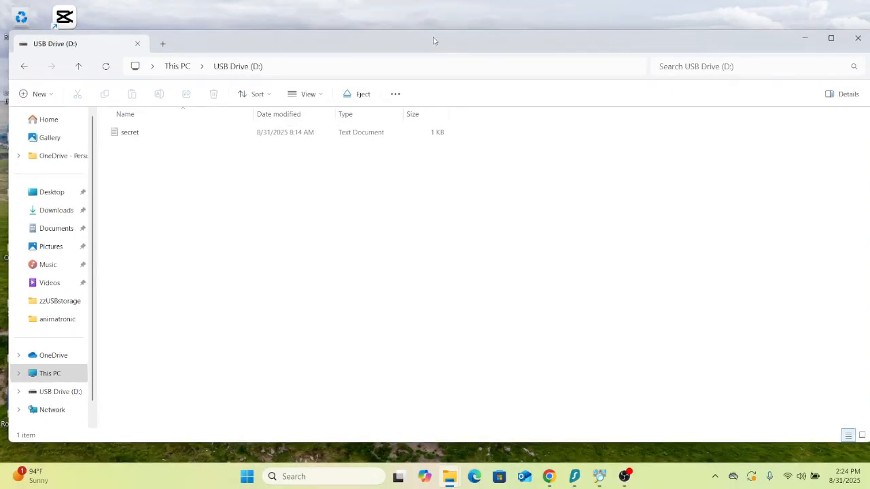
# Boot into the Ventoy Ultimate USB menu and move down through the category folders
pyautogui.click(130, 132)
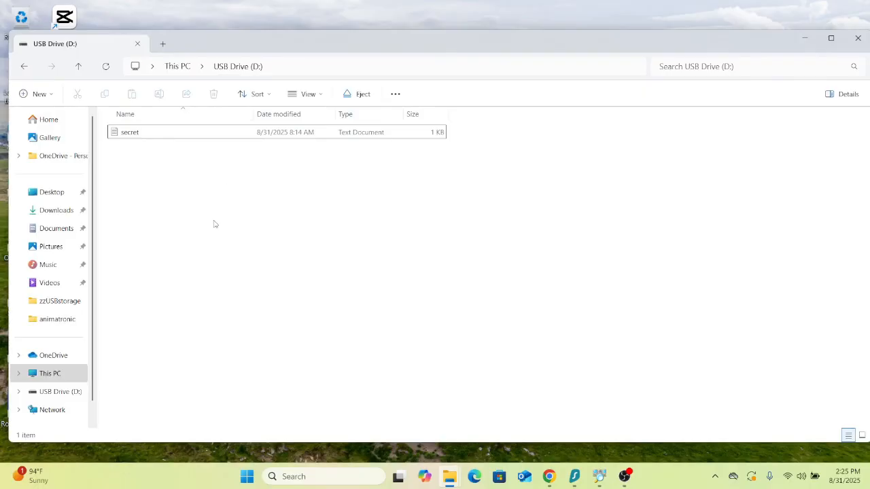
pyautogui.moveTo(206, 274)
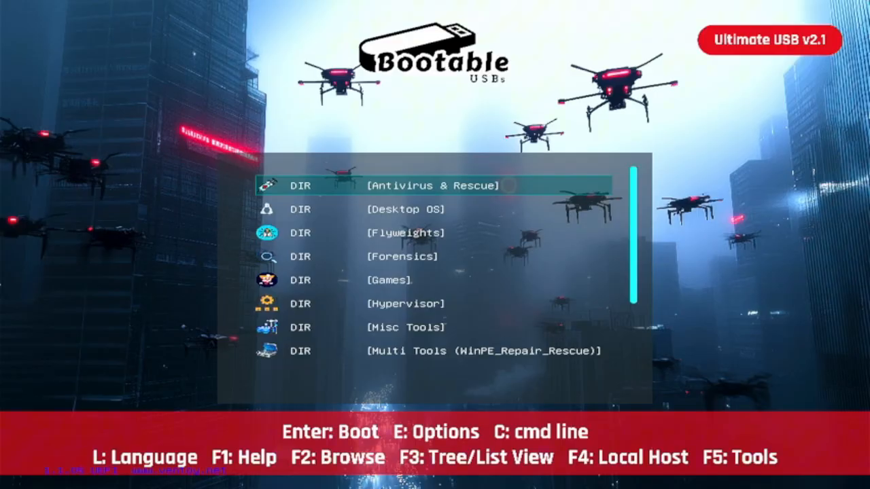
pyautogui.press('Down')
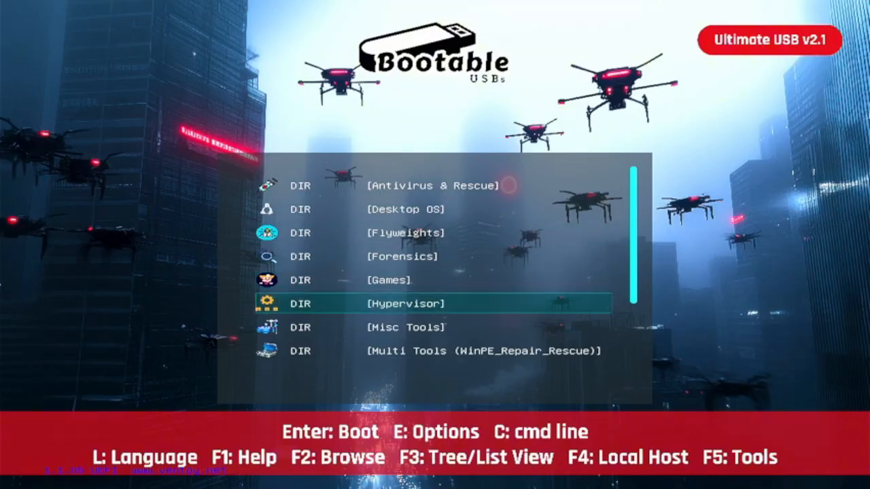
pyautogui.press('down')
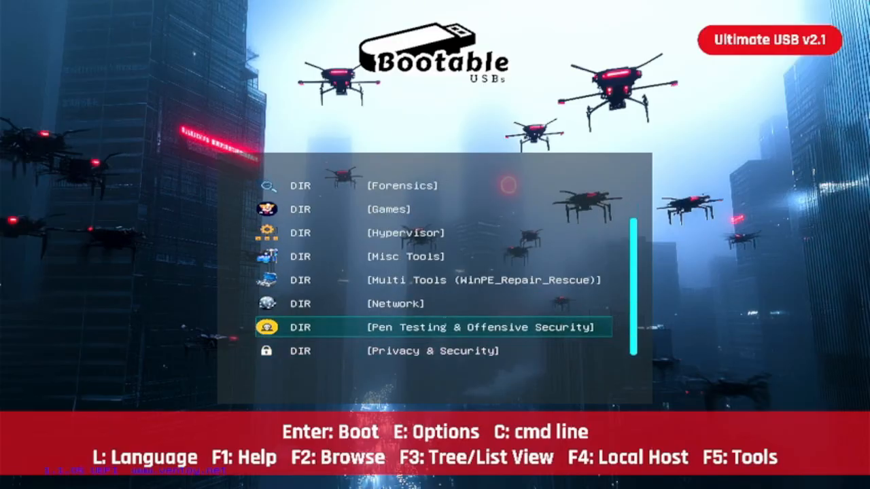
pyautogui.press('Down')
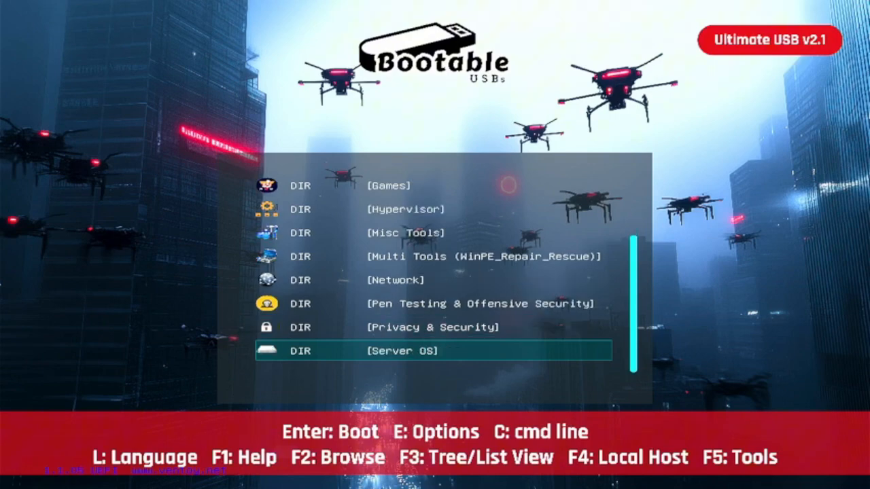
pyautogui.scroll(-3)
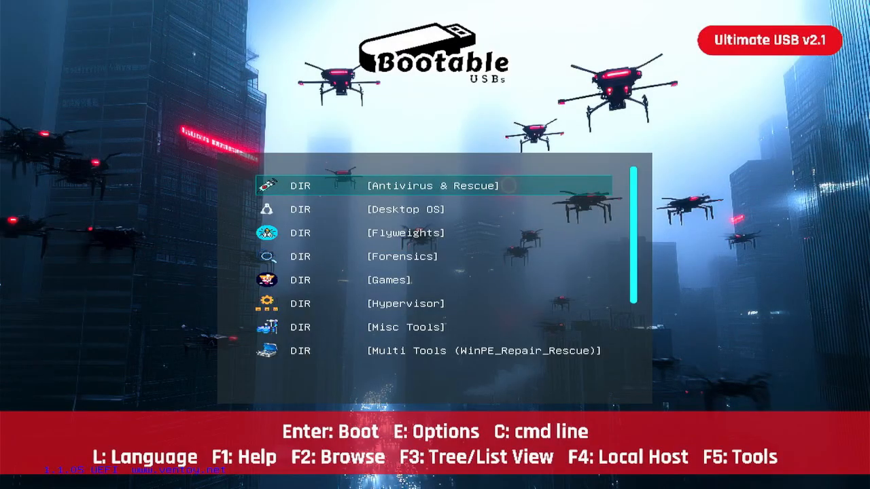
# Open Ventoy's Misc Tools folder and boot the ShredOS ISO
pyautogui.press('down')
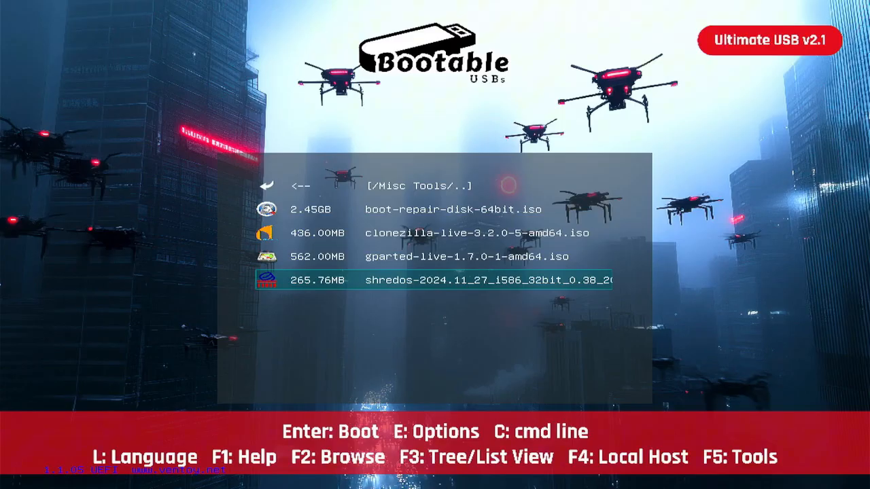
pyautogui.press('Enter')
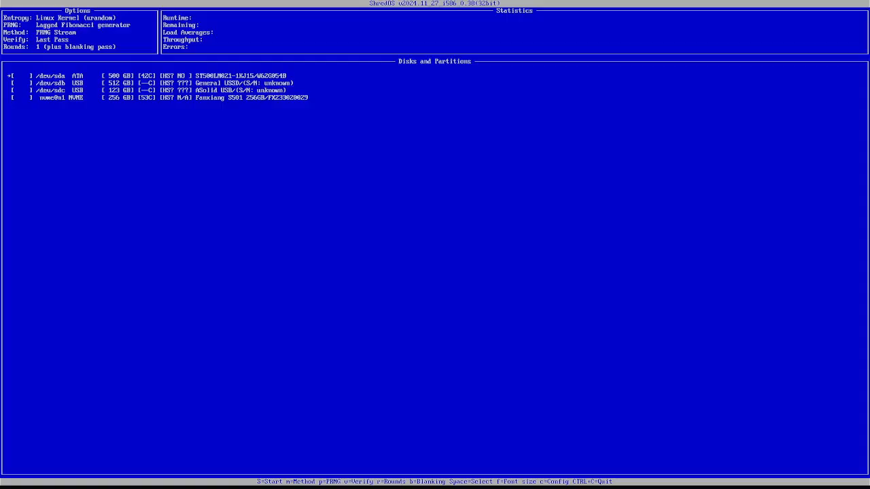
# Mark the 123 GB USB drive /dev/sdc for wiping in nwipe and start the shred
pyautogui.press('Down')
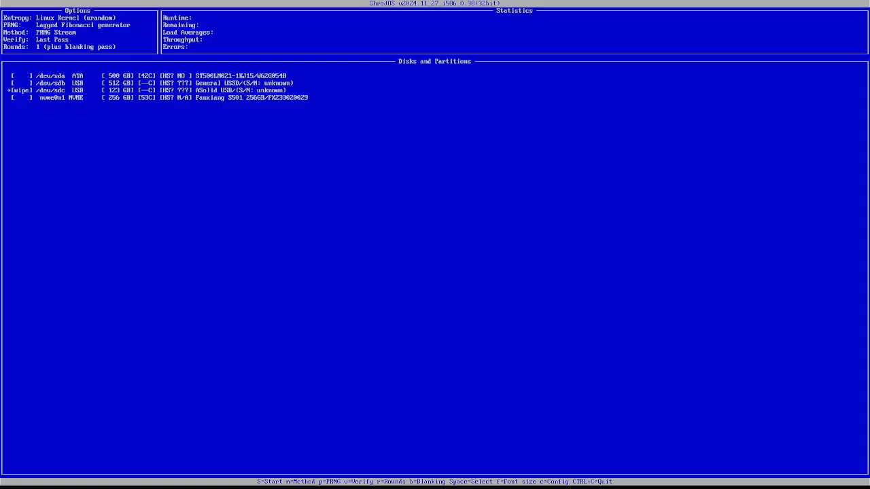
pyautogui.press('S')
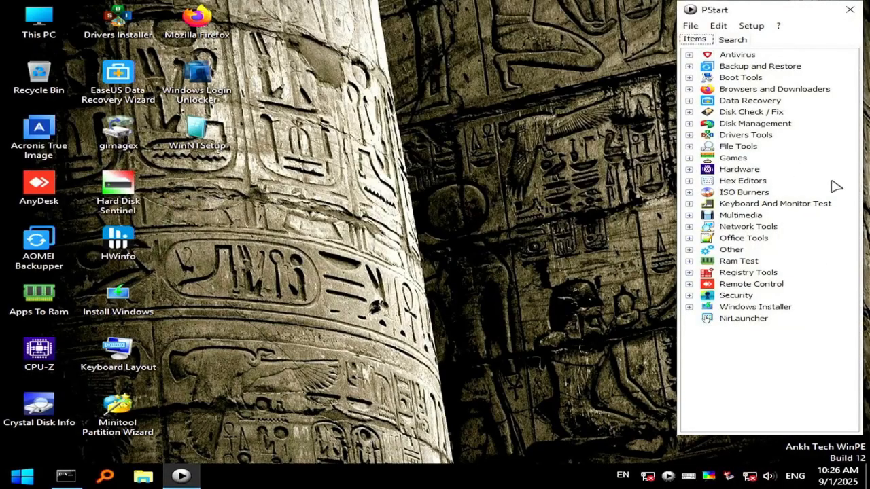
# Expand PStart's Data Recovery category to show Recuva and the other recovery tools
pyautogui.click(690, 100)
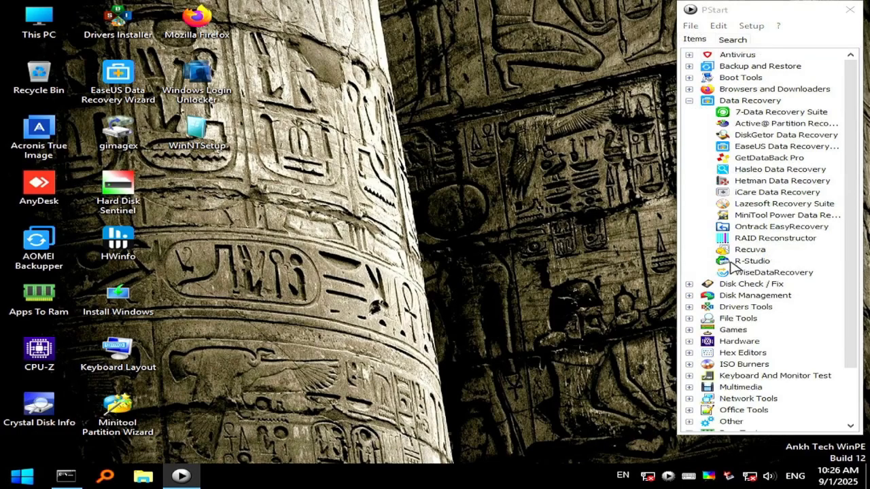
# Launch Recuva and set the wizard to all file types, no disk image, a specific location
pyautogui.click(750, 249)
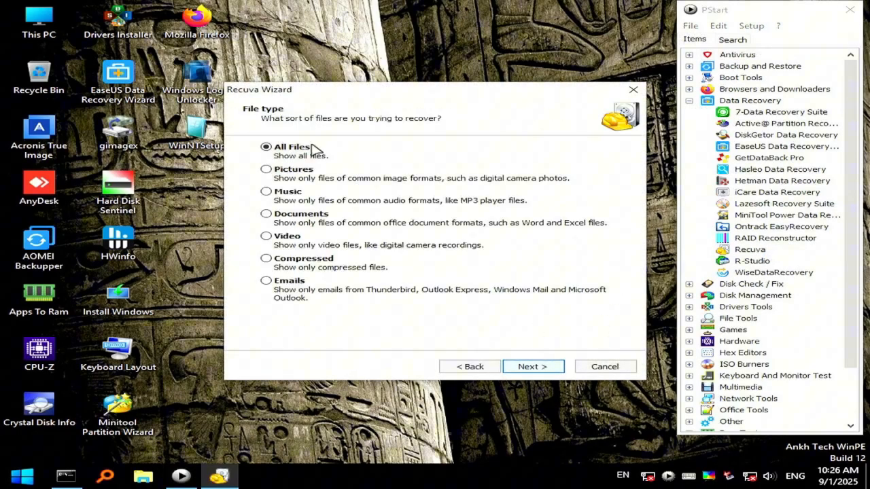
pyautogui.click(533, 367)
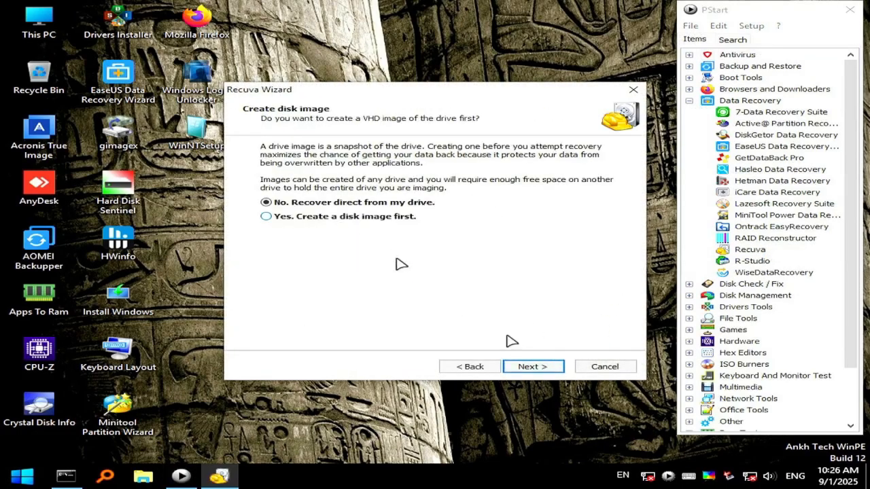
pyautogui.click(533, 366)
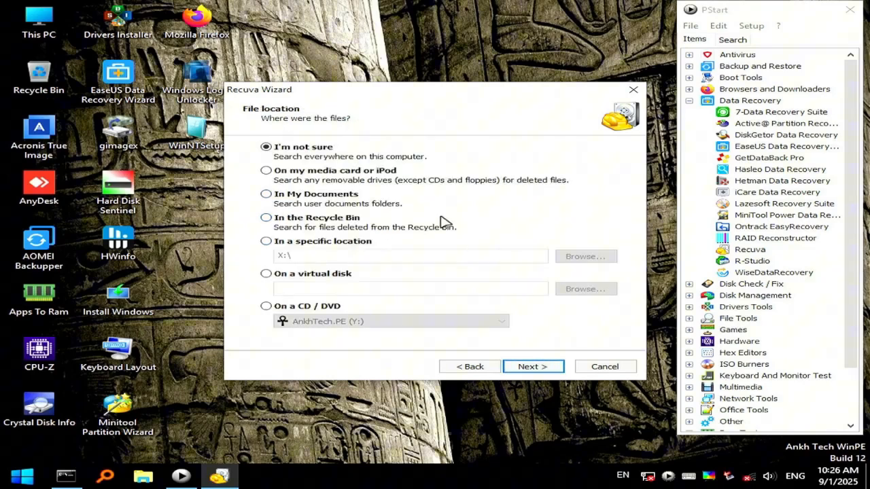
pyautogui.moveTo(301, 247)
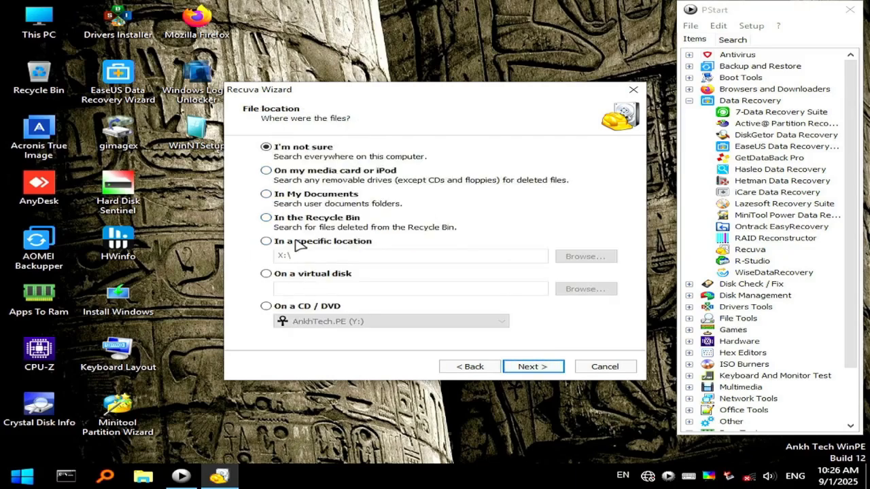
pyautogui.click(584, 256)
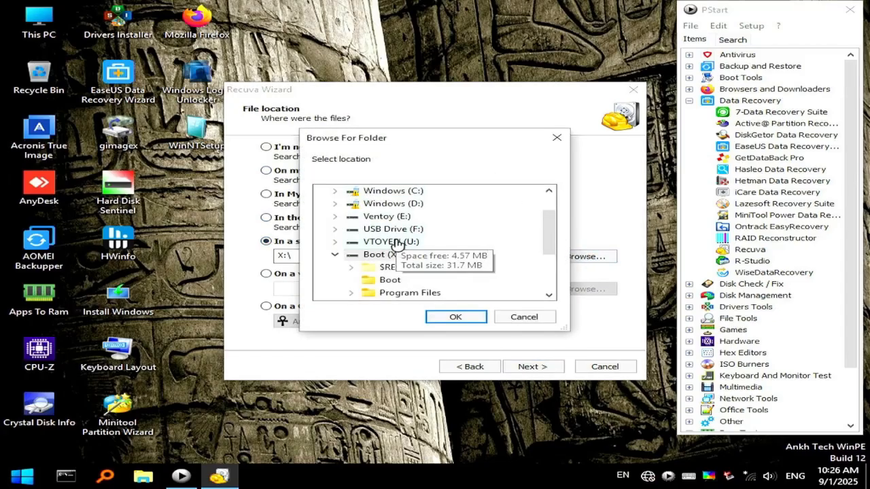
# Pick USB Drive (F:), decline the format prompt, dismiss the access error, and reselect F:
pyautogui.click(393, 229)
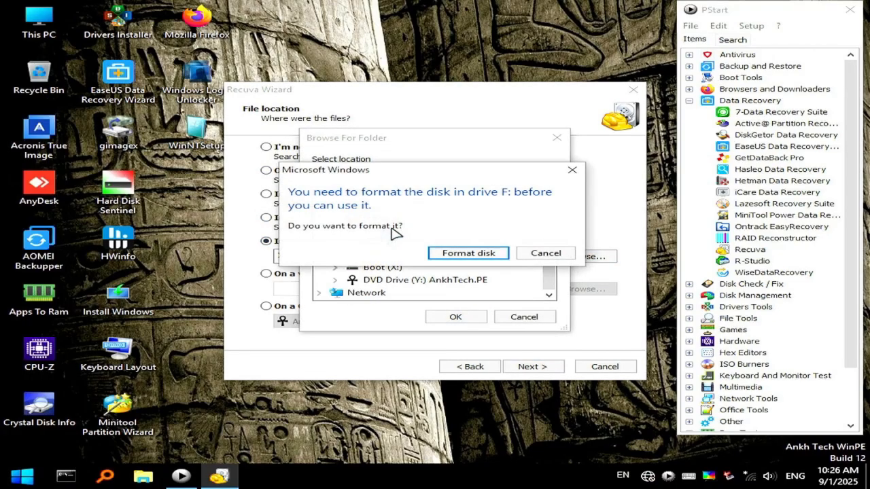
pyautogui.moveTo(504, 216)
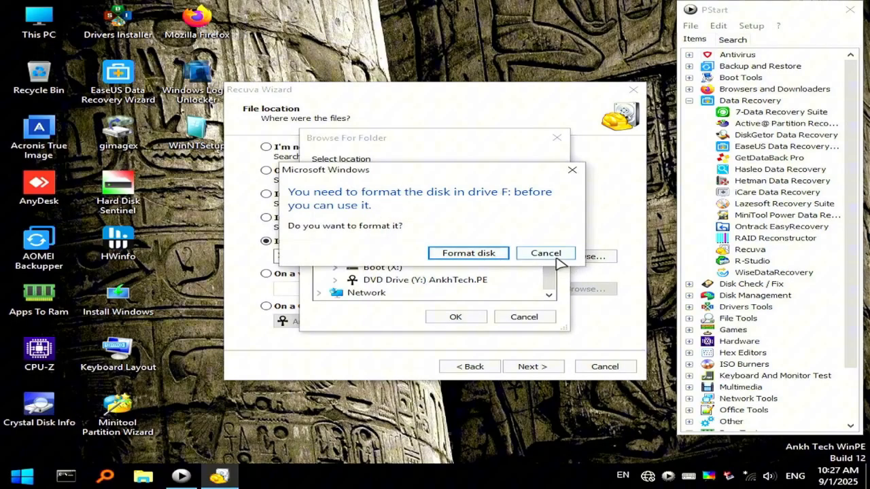
pyautogui.click(546, 253)
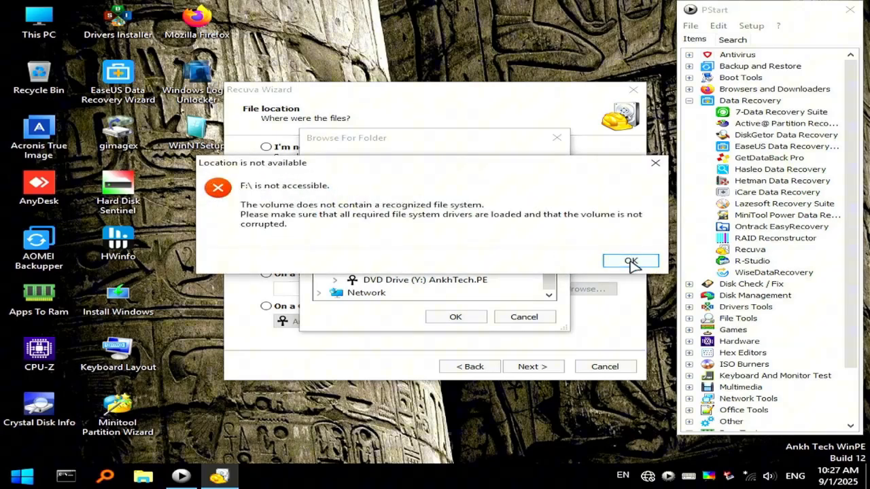
pyautogui.click(630, 261)
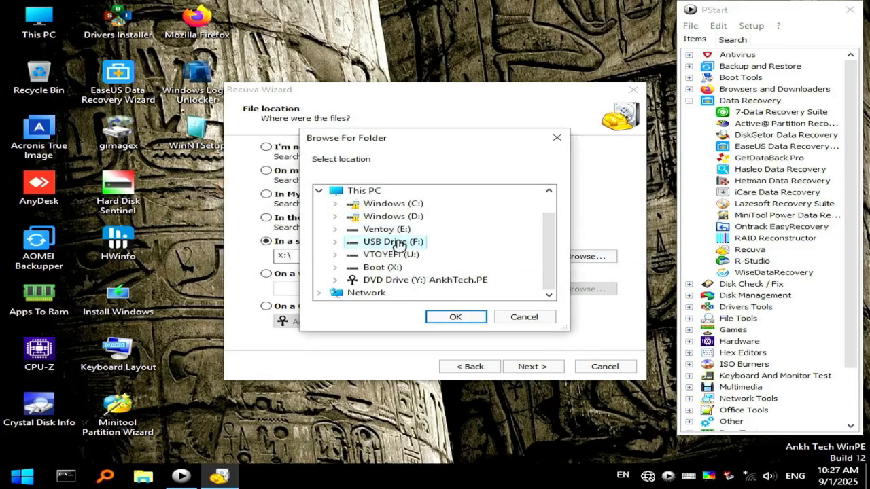
pyautogui.click(392, 241)
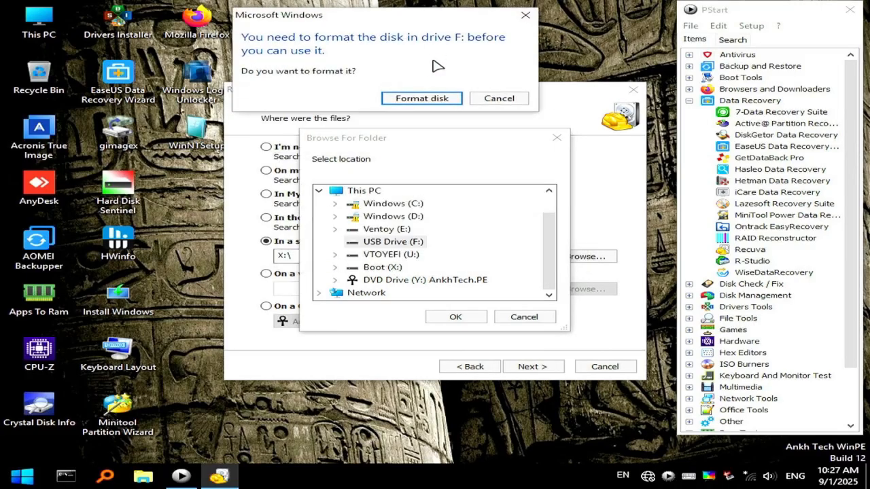
# Quick-format USB Drive (F:) as exFAT, confirm F: as the location, and start the scan
pyautogui.click(420, 98)
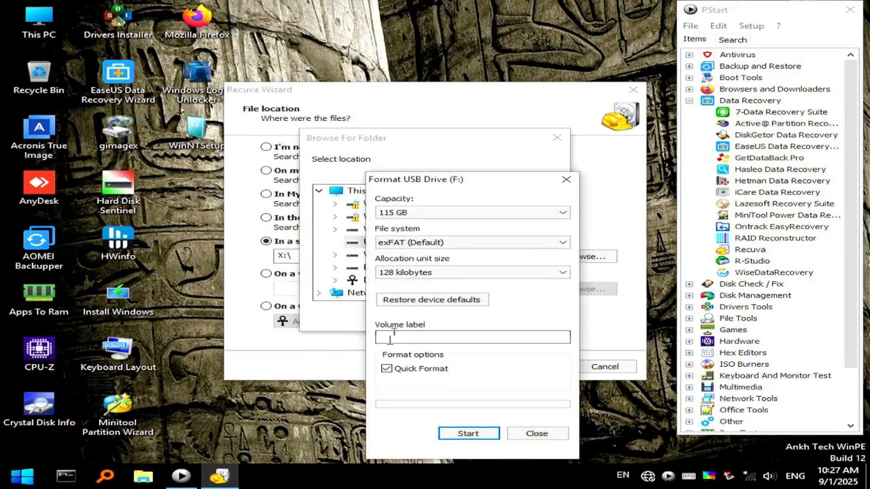
pyautogui.click(468, 433)
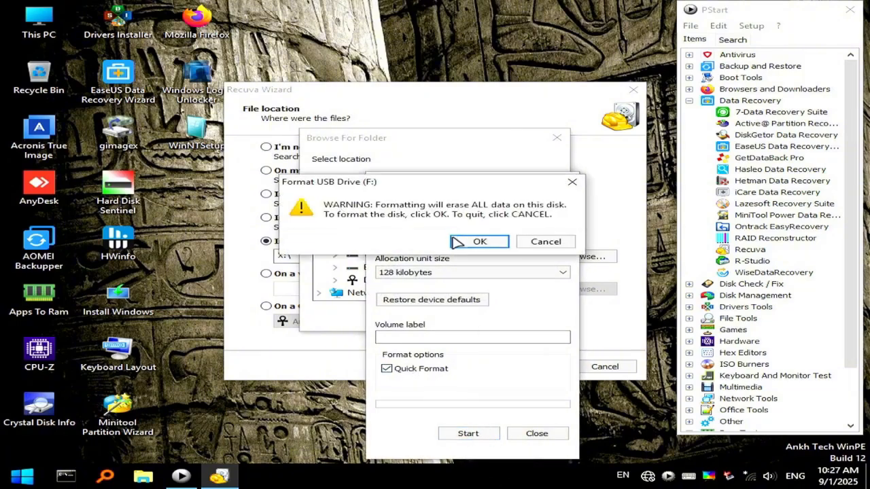
pyautogui.click(479, 241)
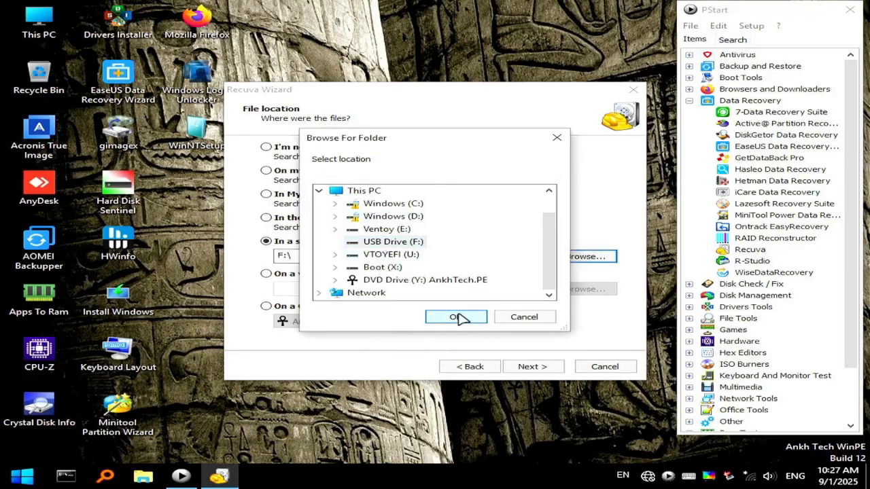
pyautogui.click(456, 316)
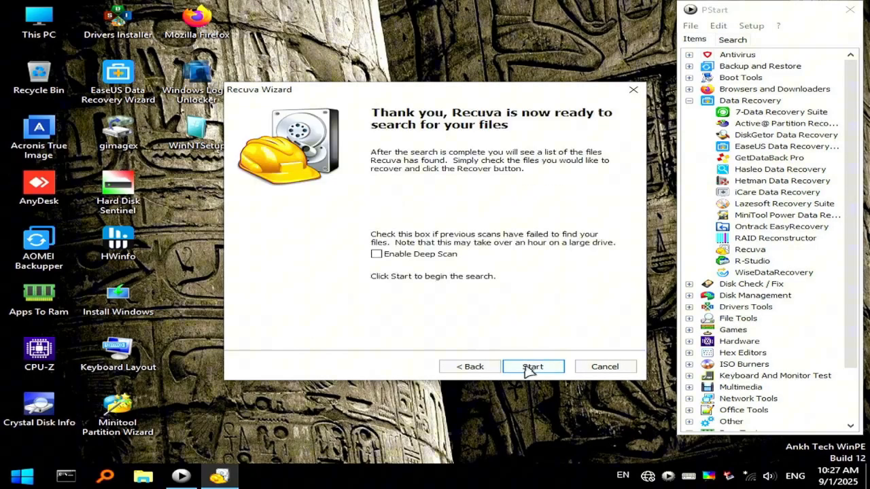
pyautogui.click(533, 366)
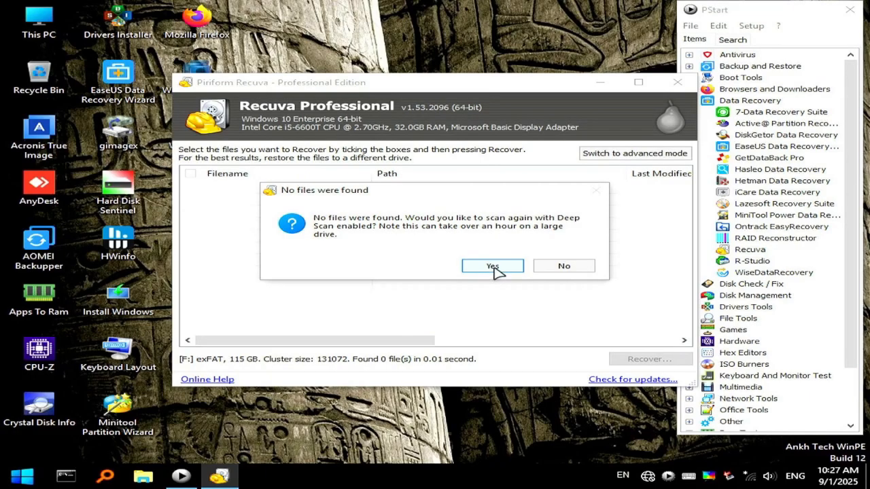
# Accept the Deep Scan offer and let it finish scanning drive F:
pyautogui.click(492, 266)
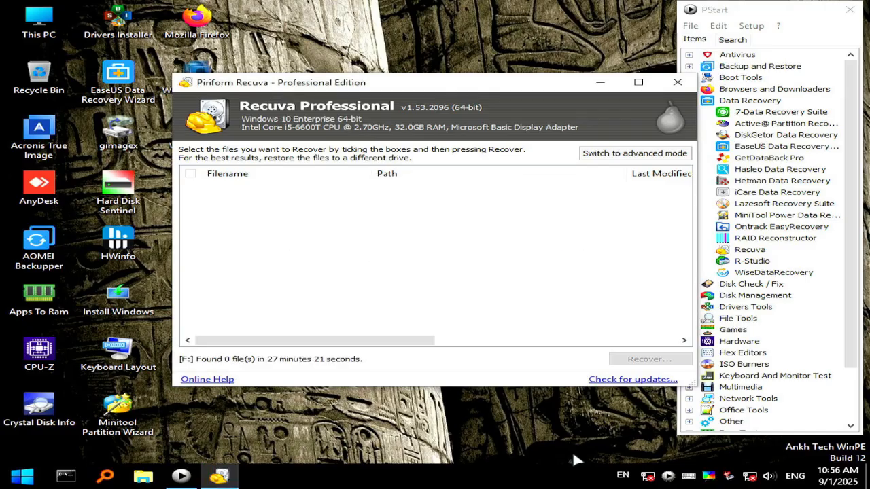
pyautogui.moveTo(344, 289)
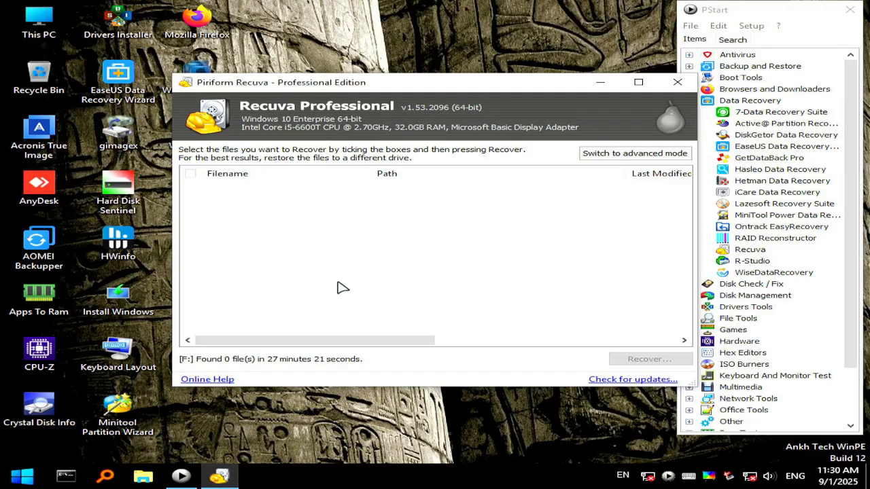